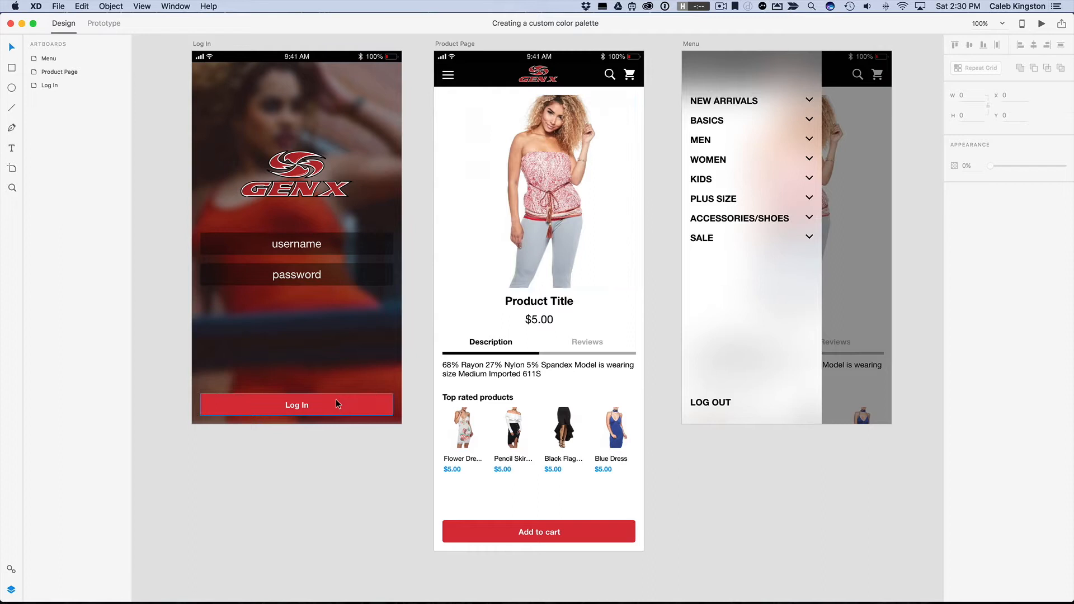
Step: Save the Log In button's red fill (#DA2F3B) as a colour swatch
click(296, 405)
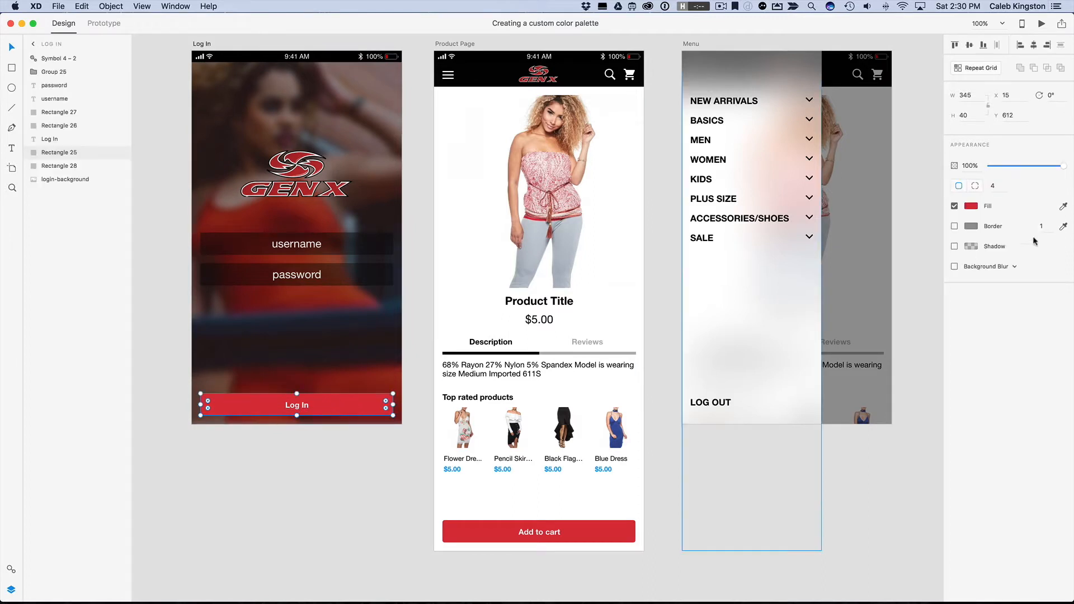
click(972, 206)
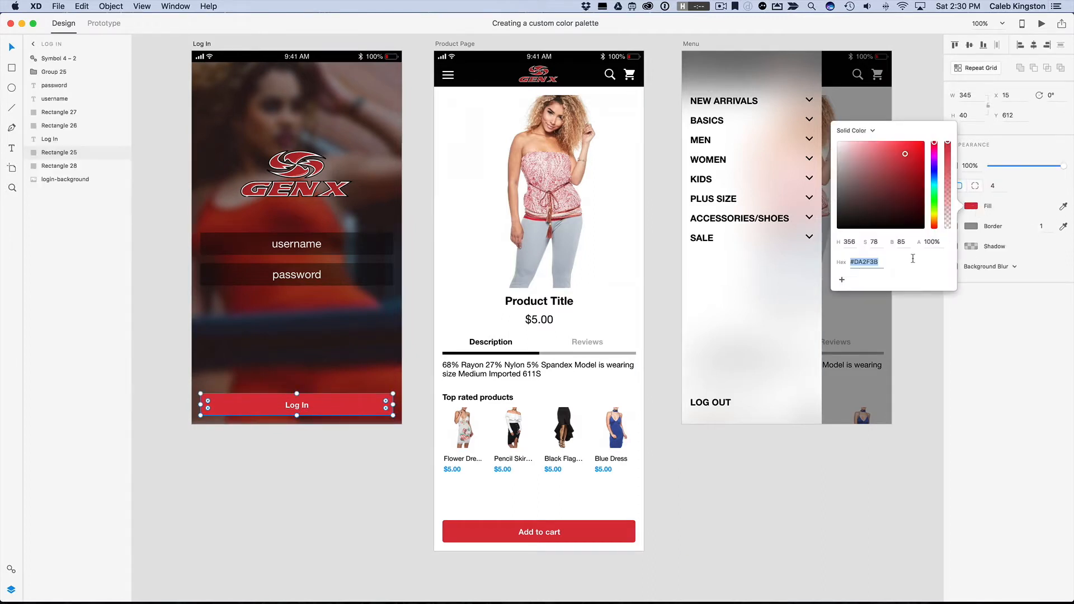
click(841, 280)
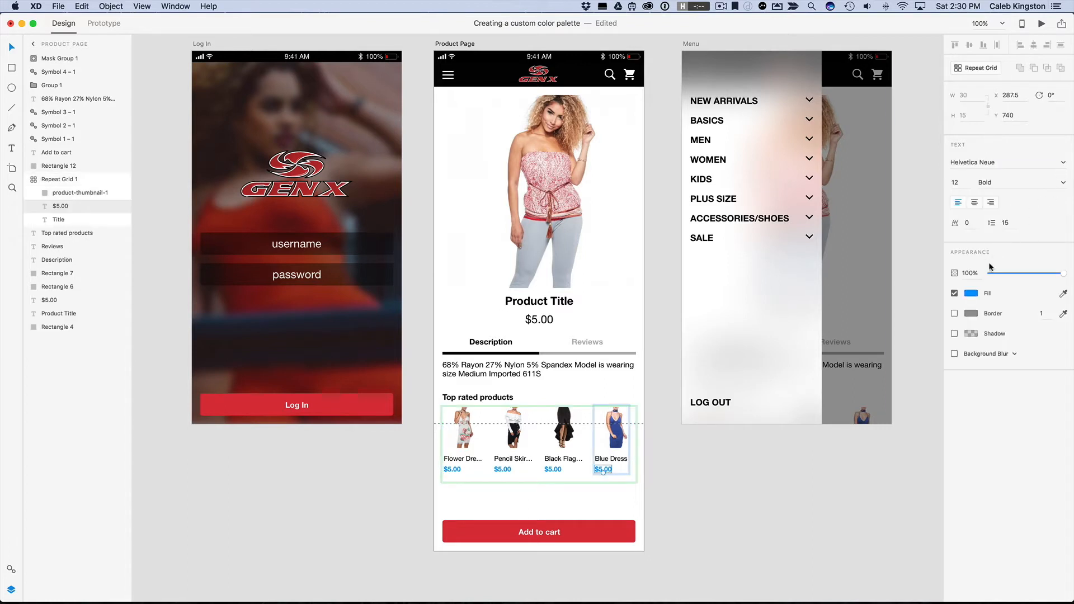
Step: Add the blue $5.00 price colour as a second swatch beside the red
click(971, 293)
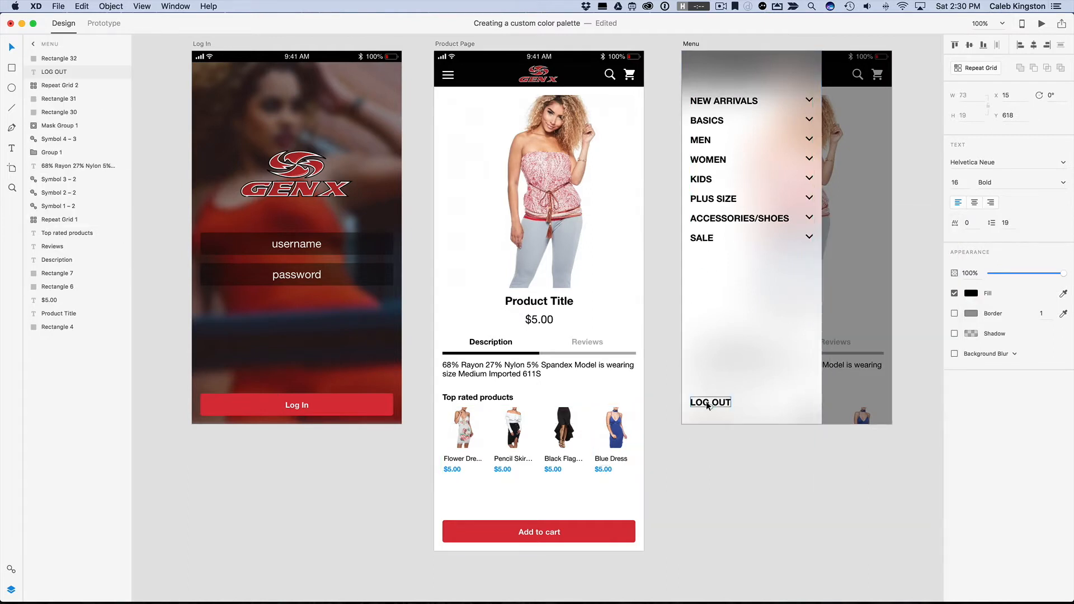
click(972, 293)
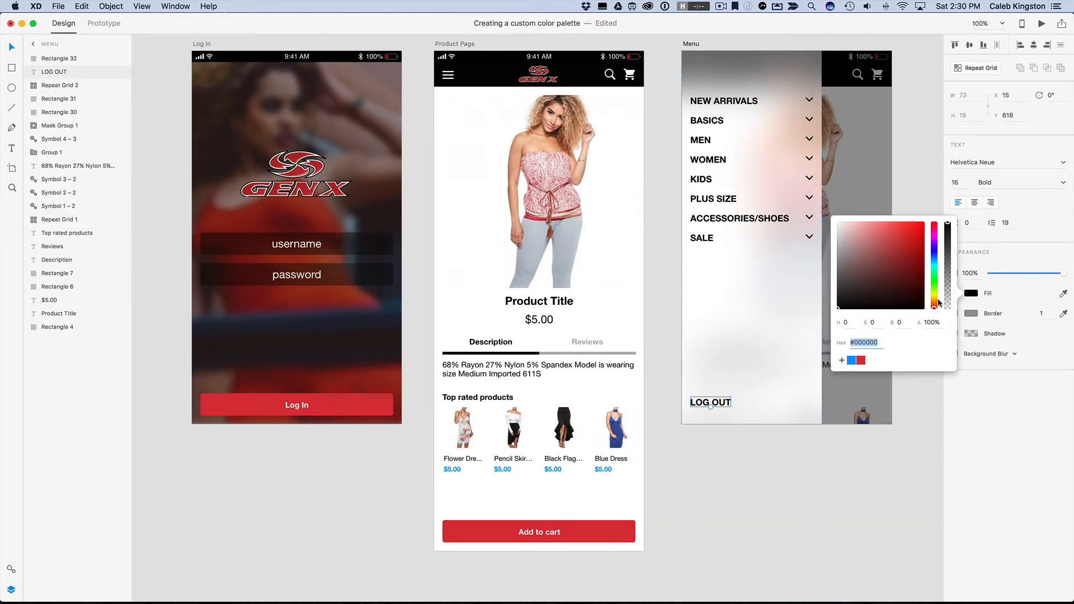
drag(947, 301, 946, 258)
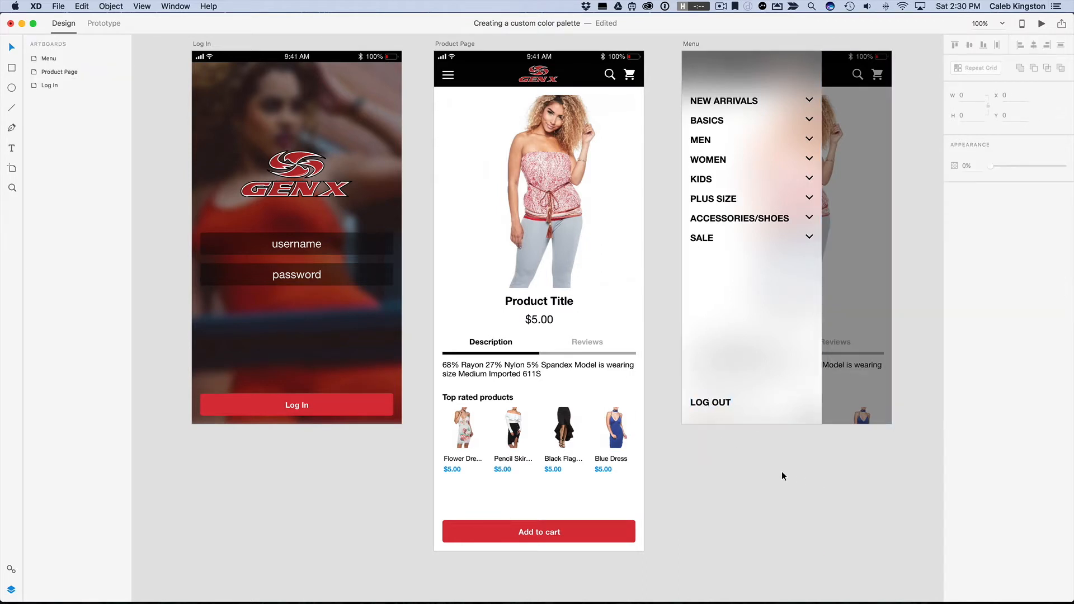
Step: Select the red Add to cart button on the product page
click(539, 532)
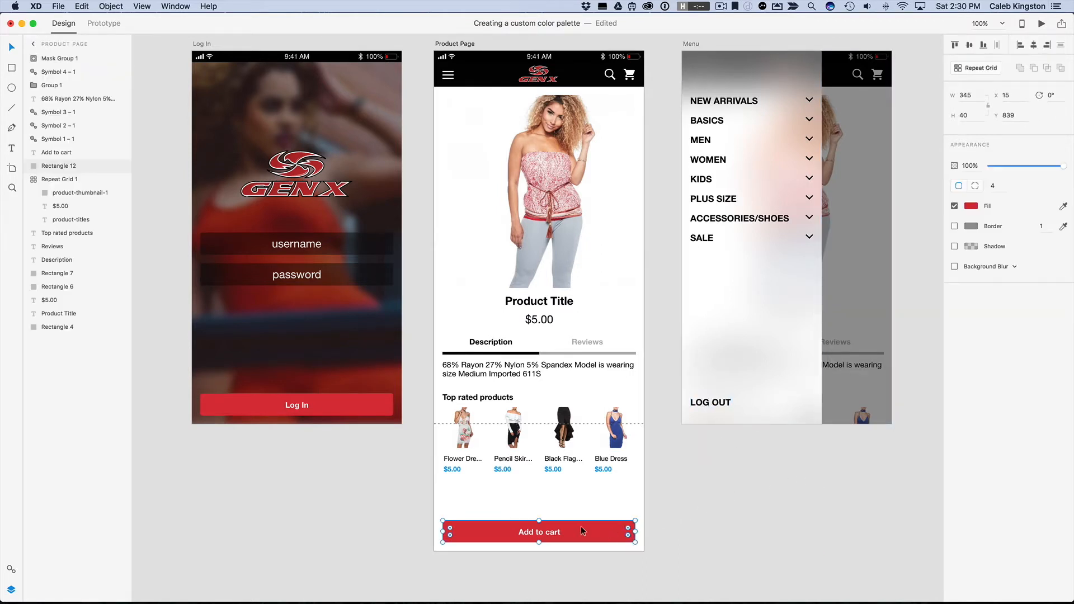
mouse_move(12, 579)
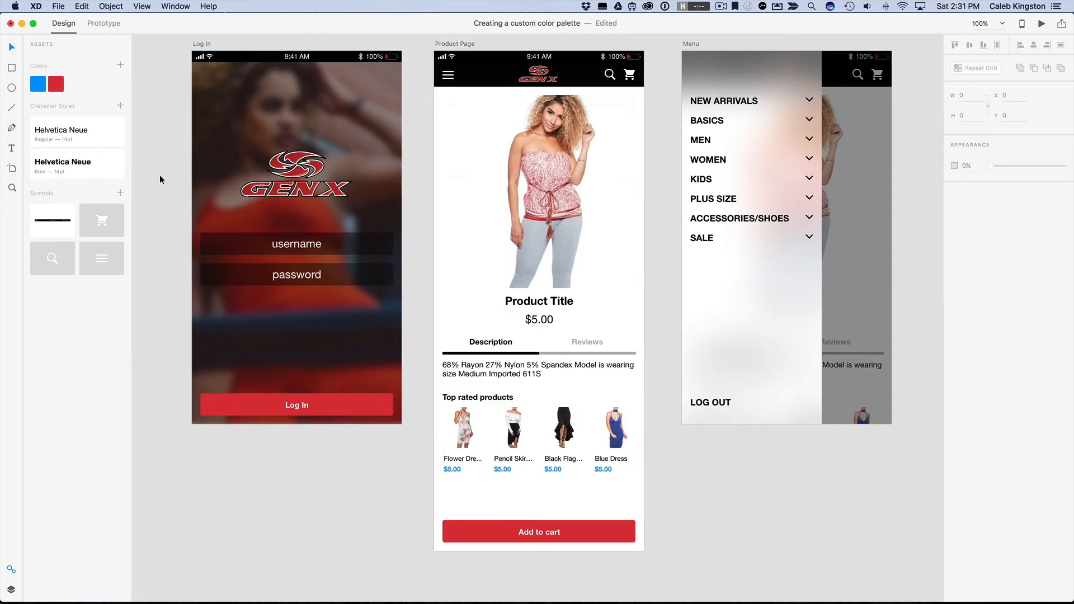
Step: Edit the red Assets swatch to #2FACDA so Log In and Add to cart buttons turn blue
click(295, 244)
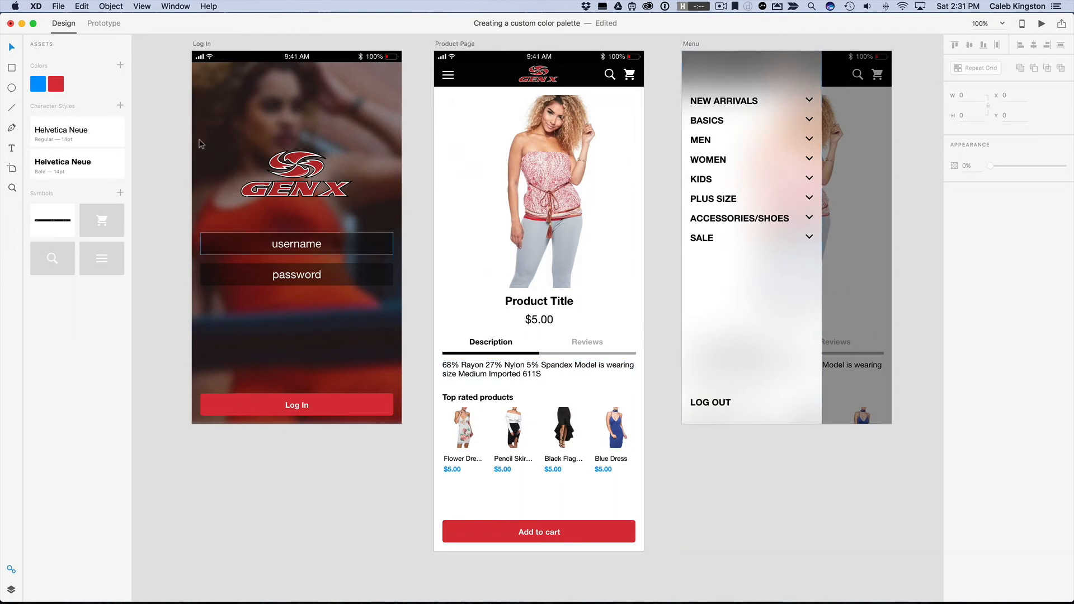
click(56, 84)
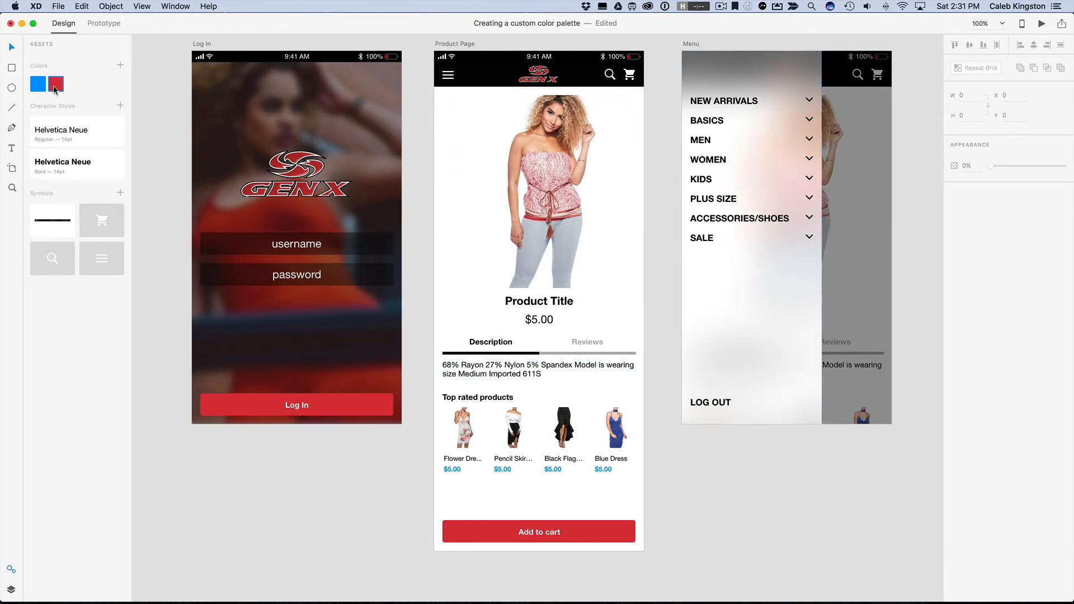
right_click(56, 84)
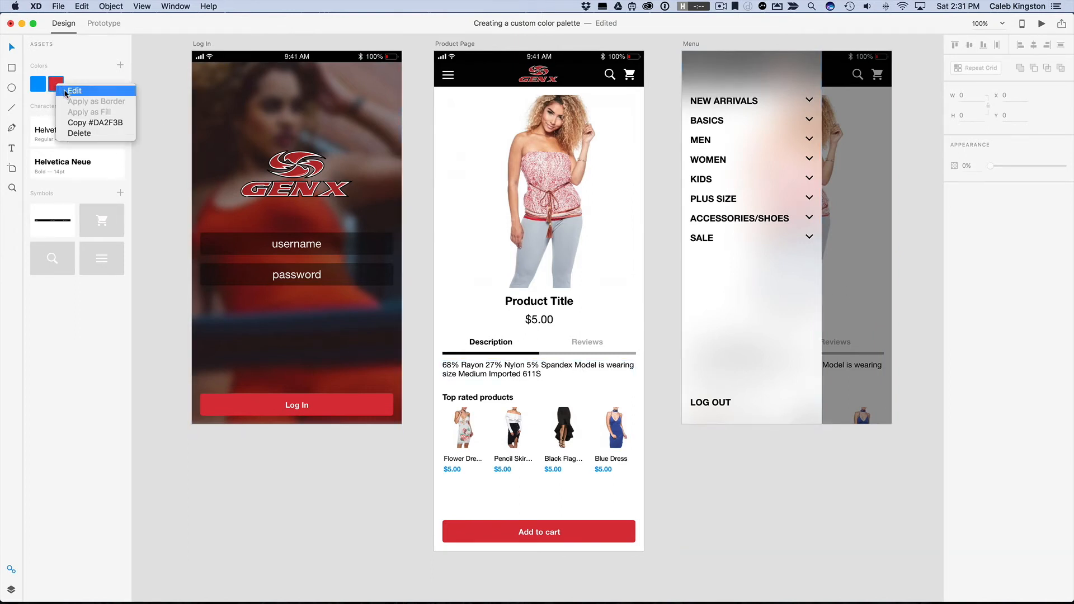
click(74, 91)
text(#2FACDA)
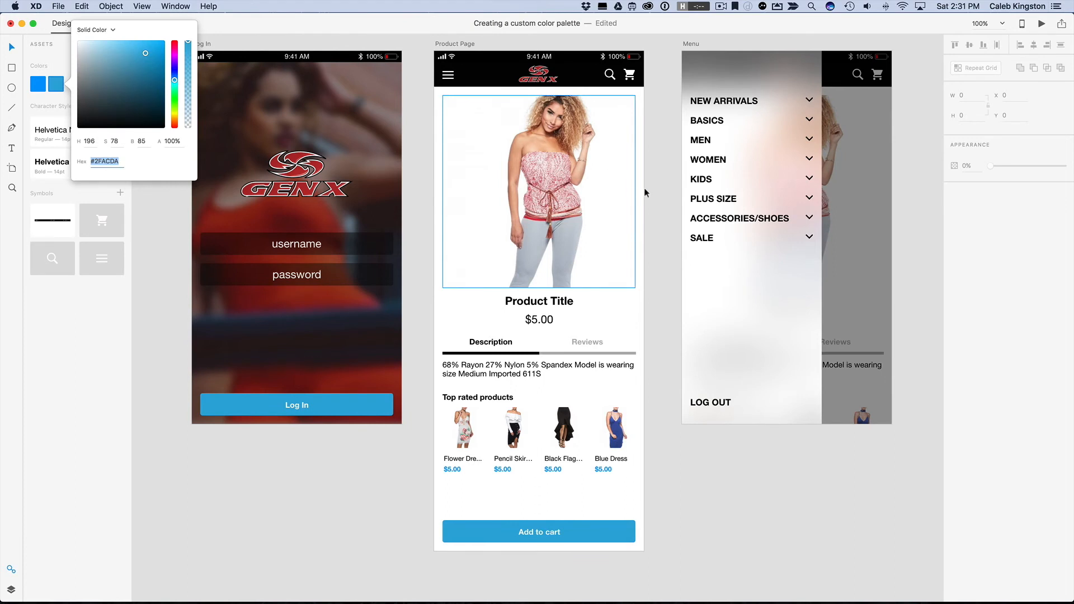
click(663, 198)
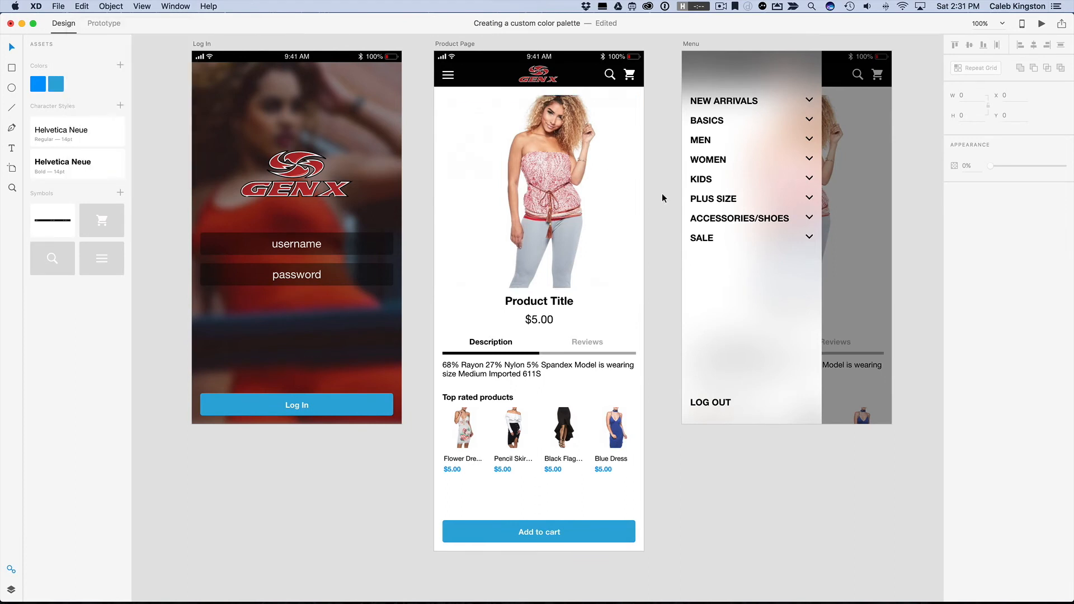
mouse_move(657, 206)
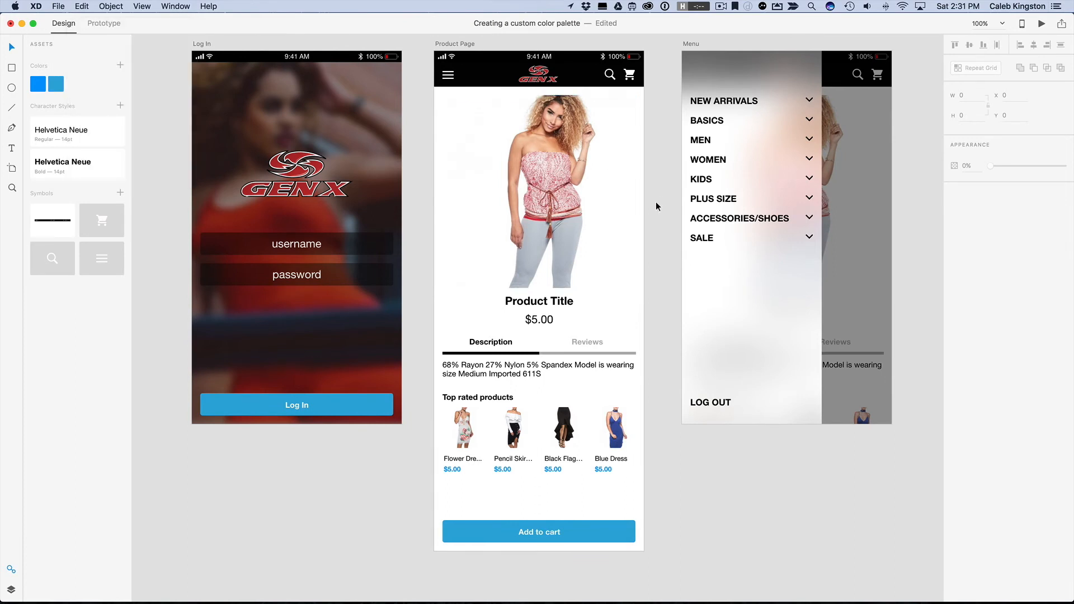